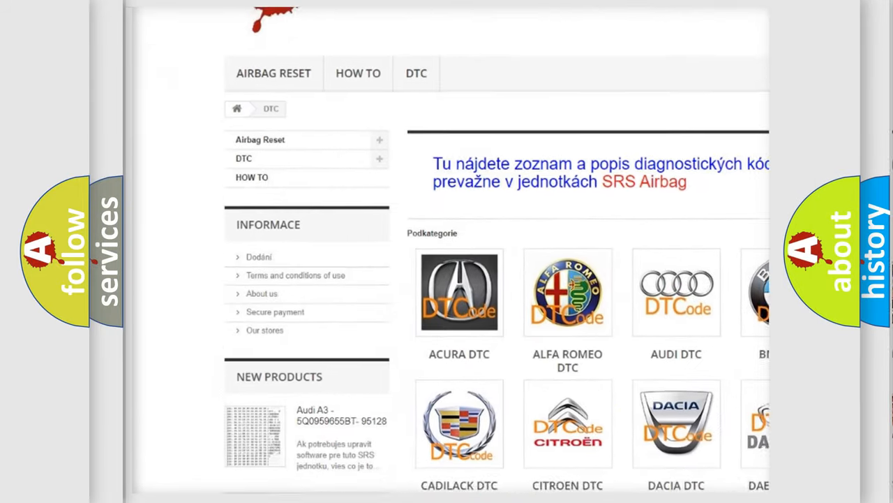
scroll("down", 3)
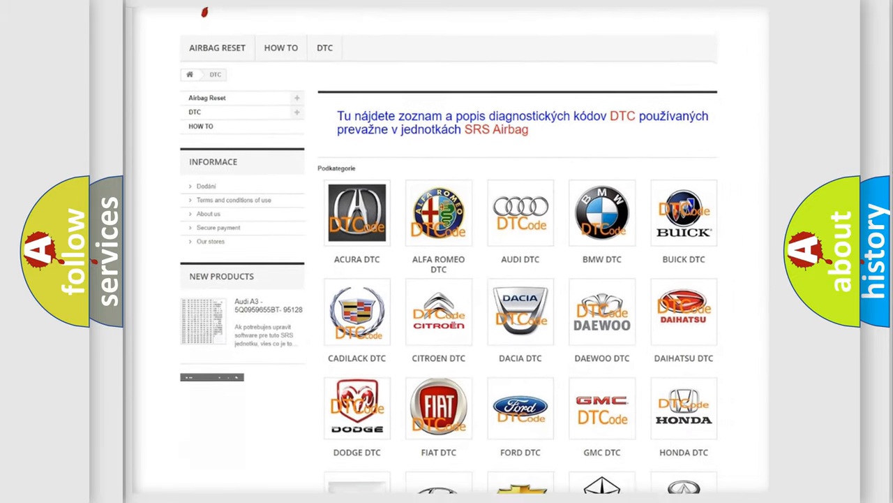
scroll("down", 3)
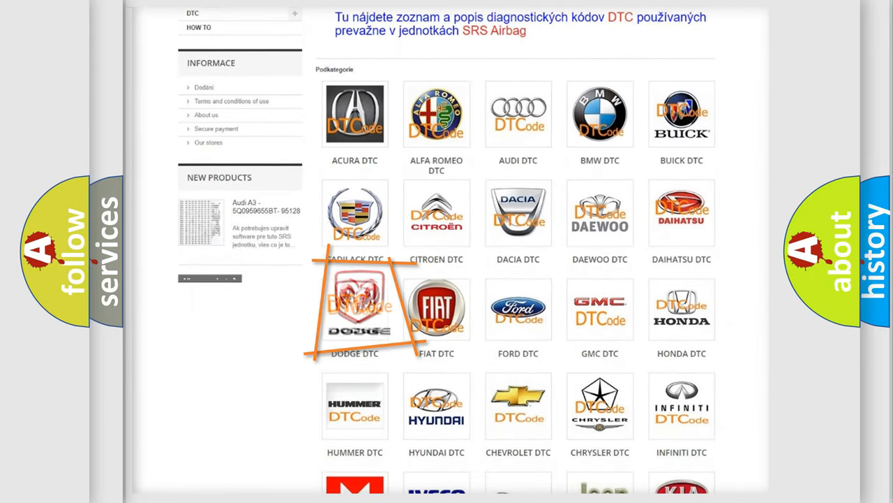